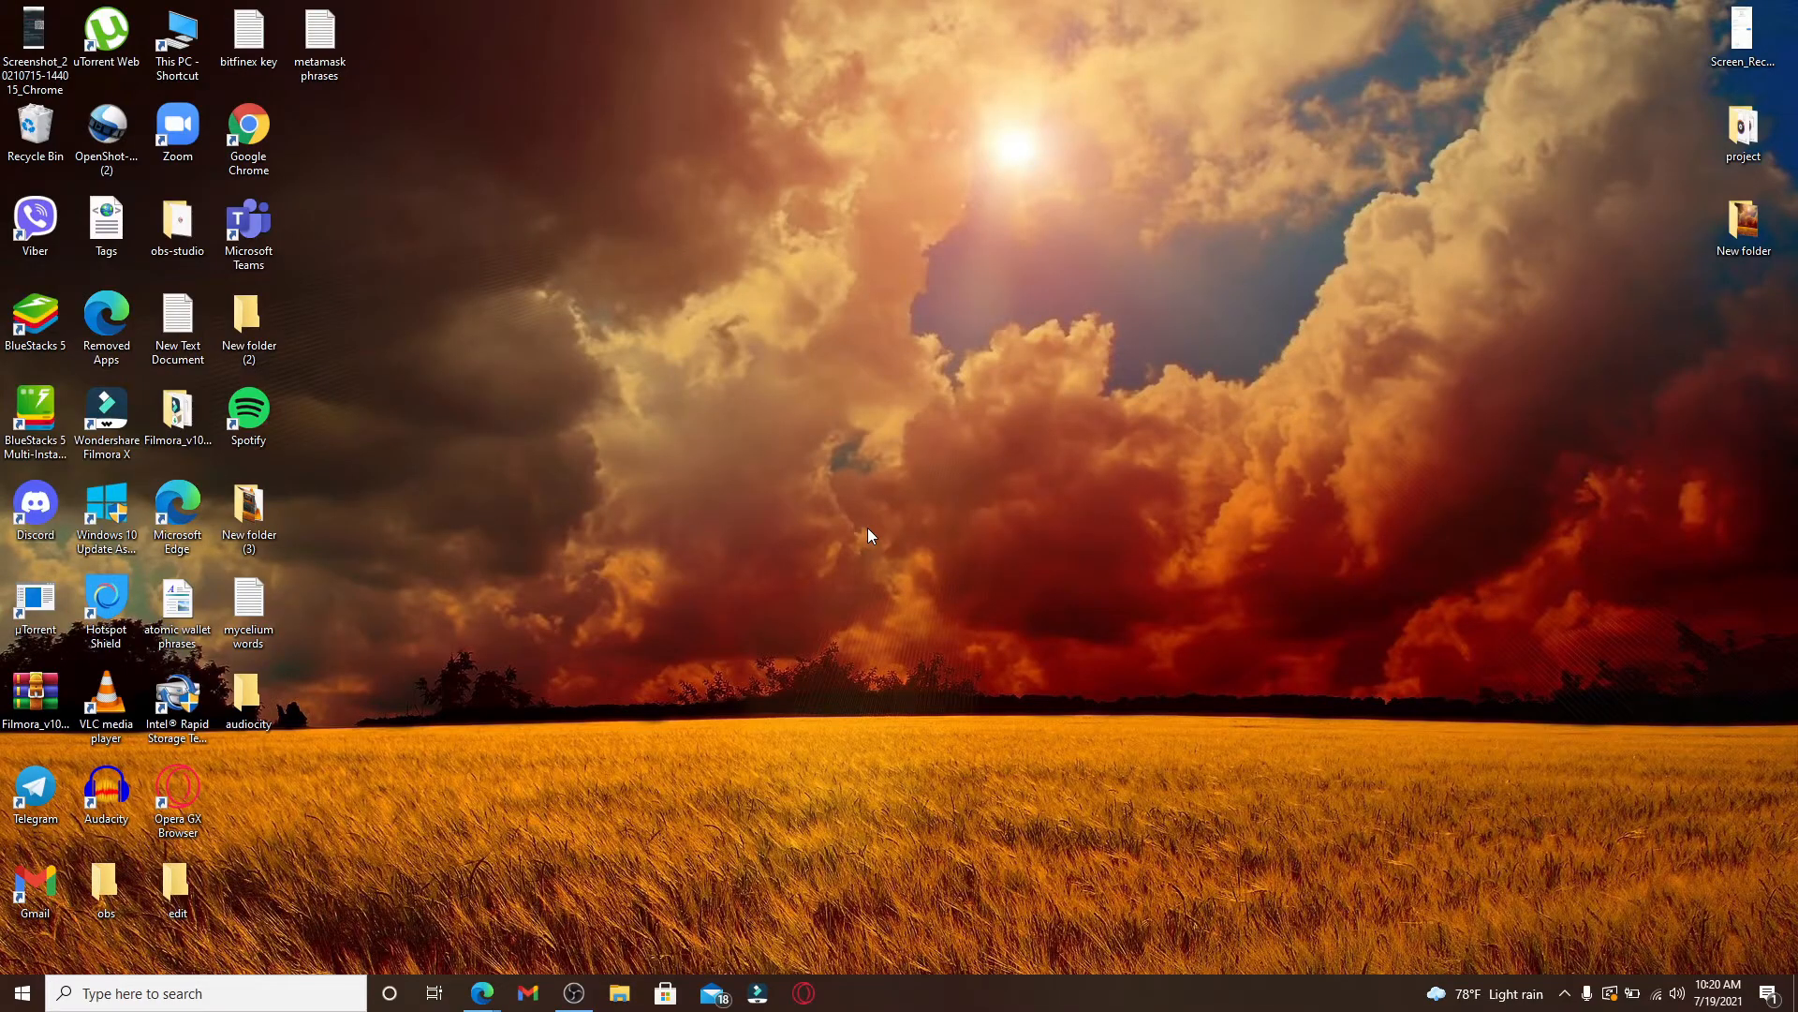
mouse_move(860, 475)
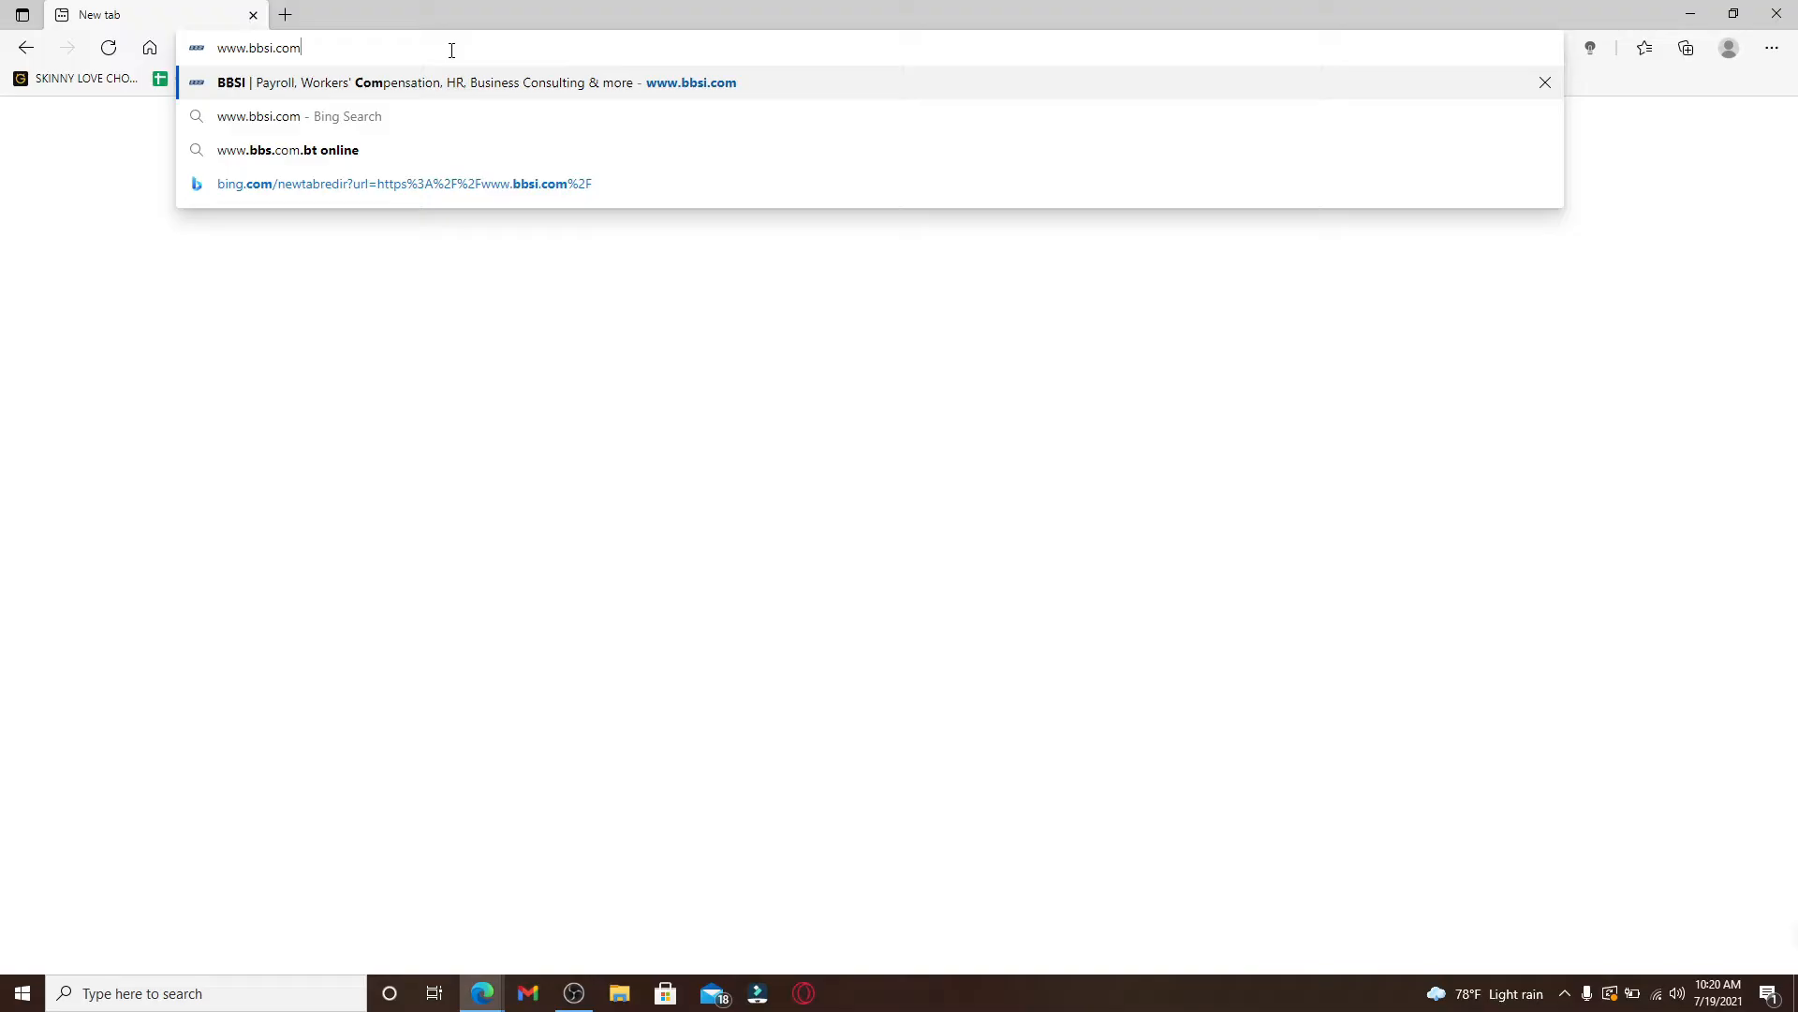
- Go to the bbsi.com website and open the myBBSI Login page from the top right
click(459, 82)
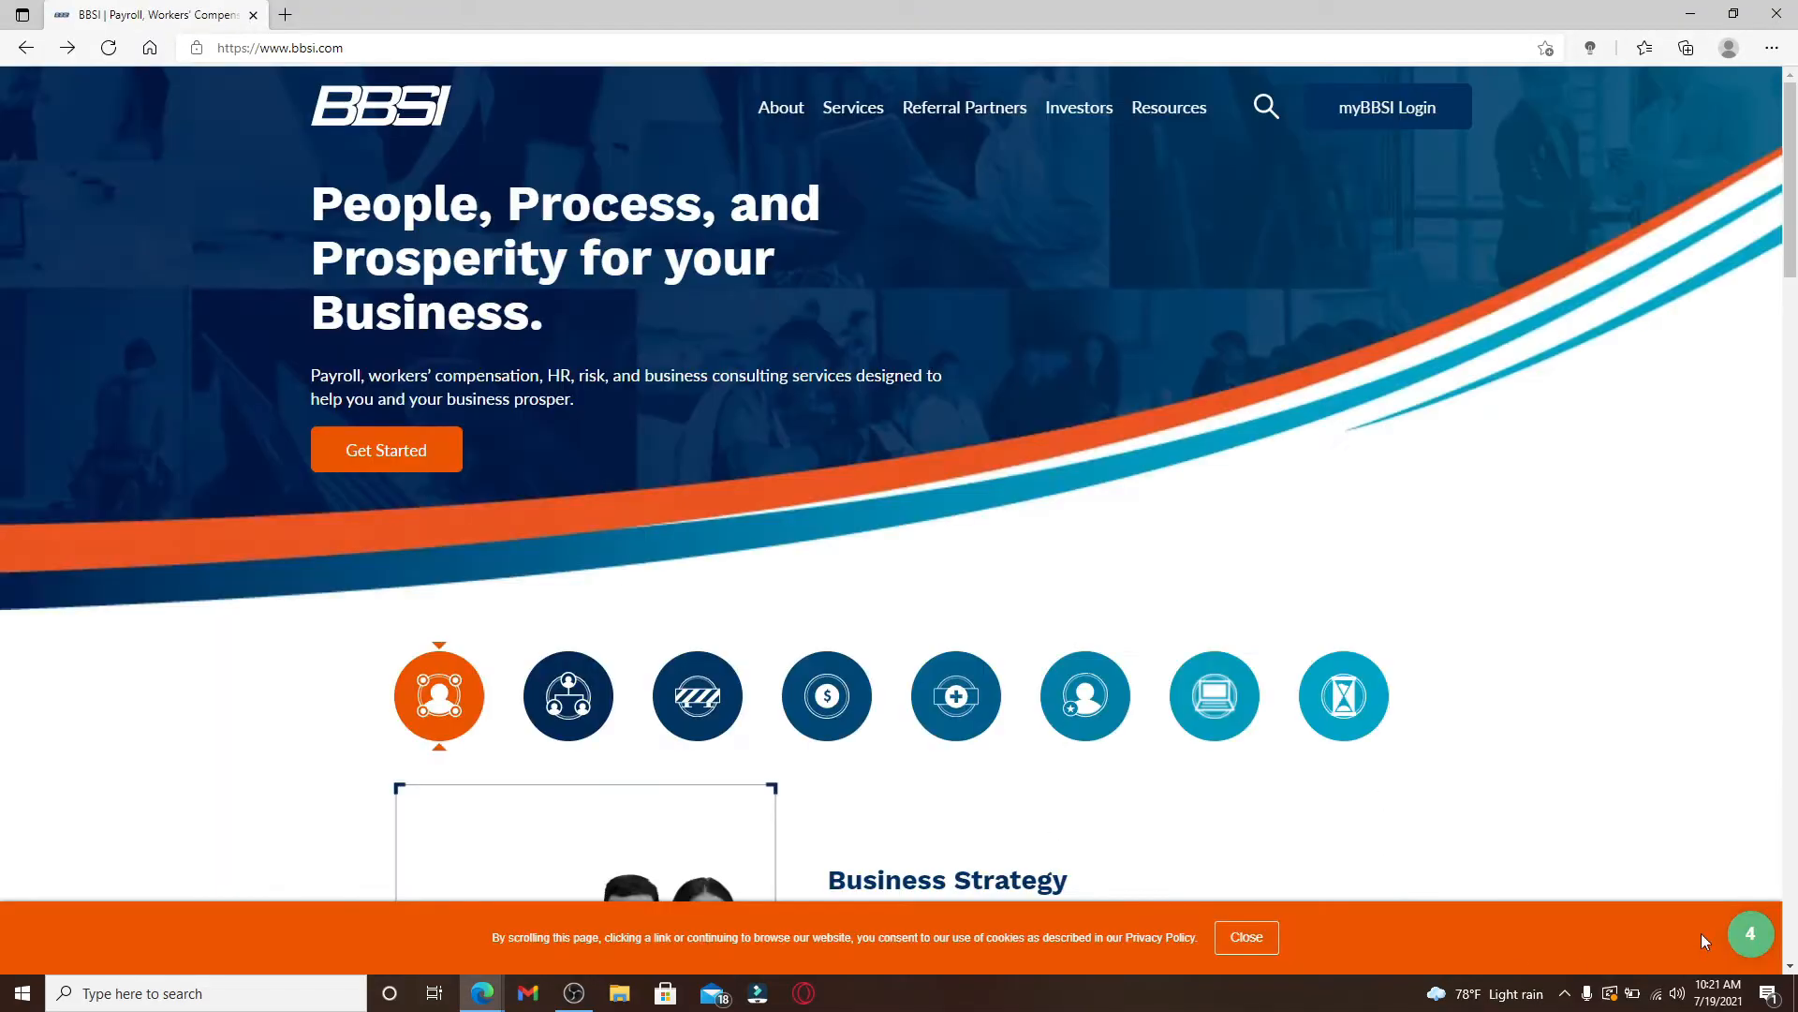
scroll(down, 3)
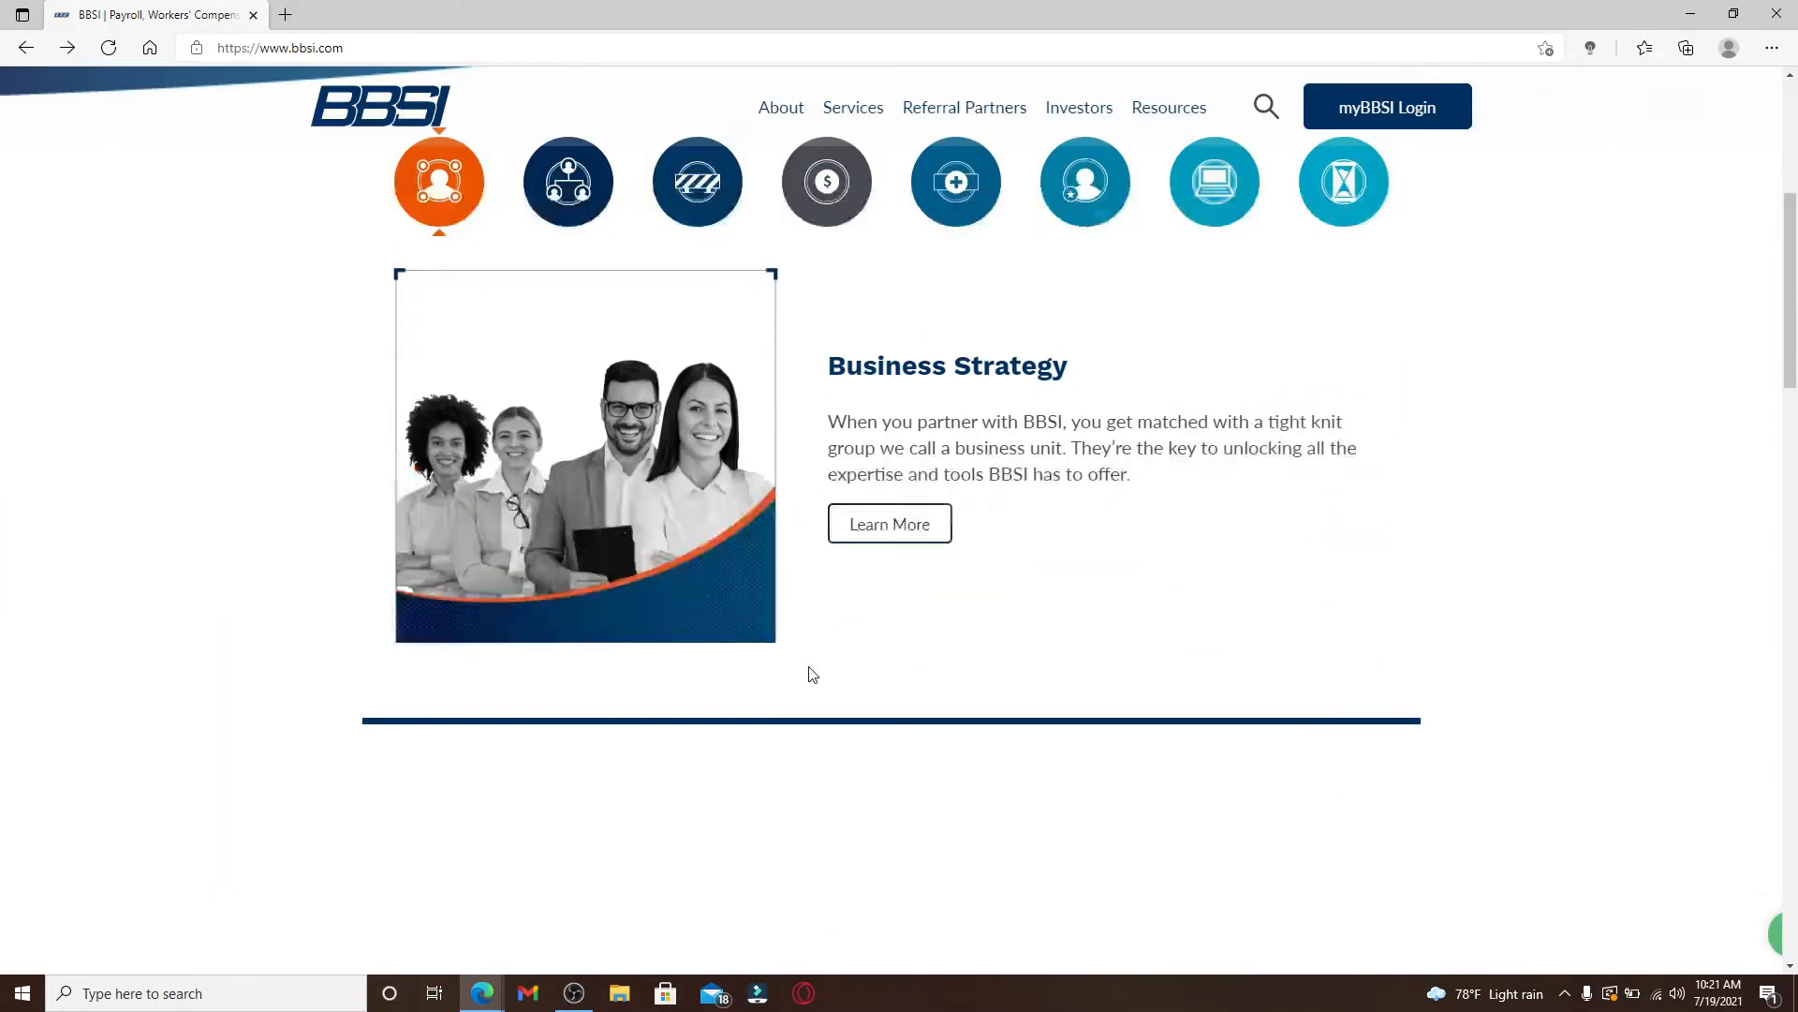
scroll(up, 3)
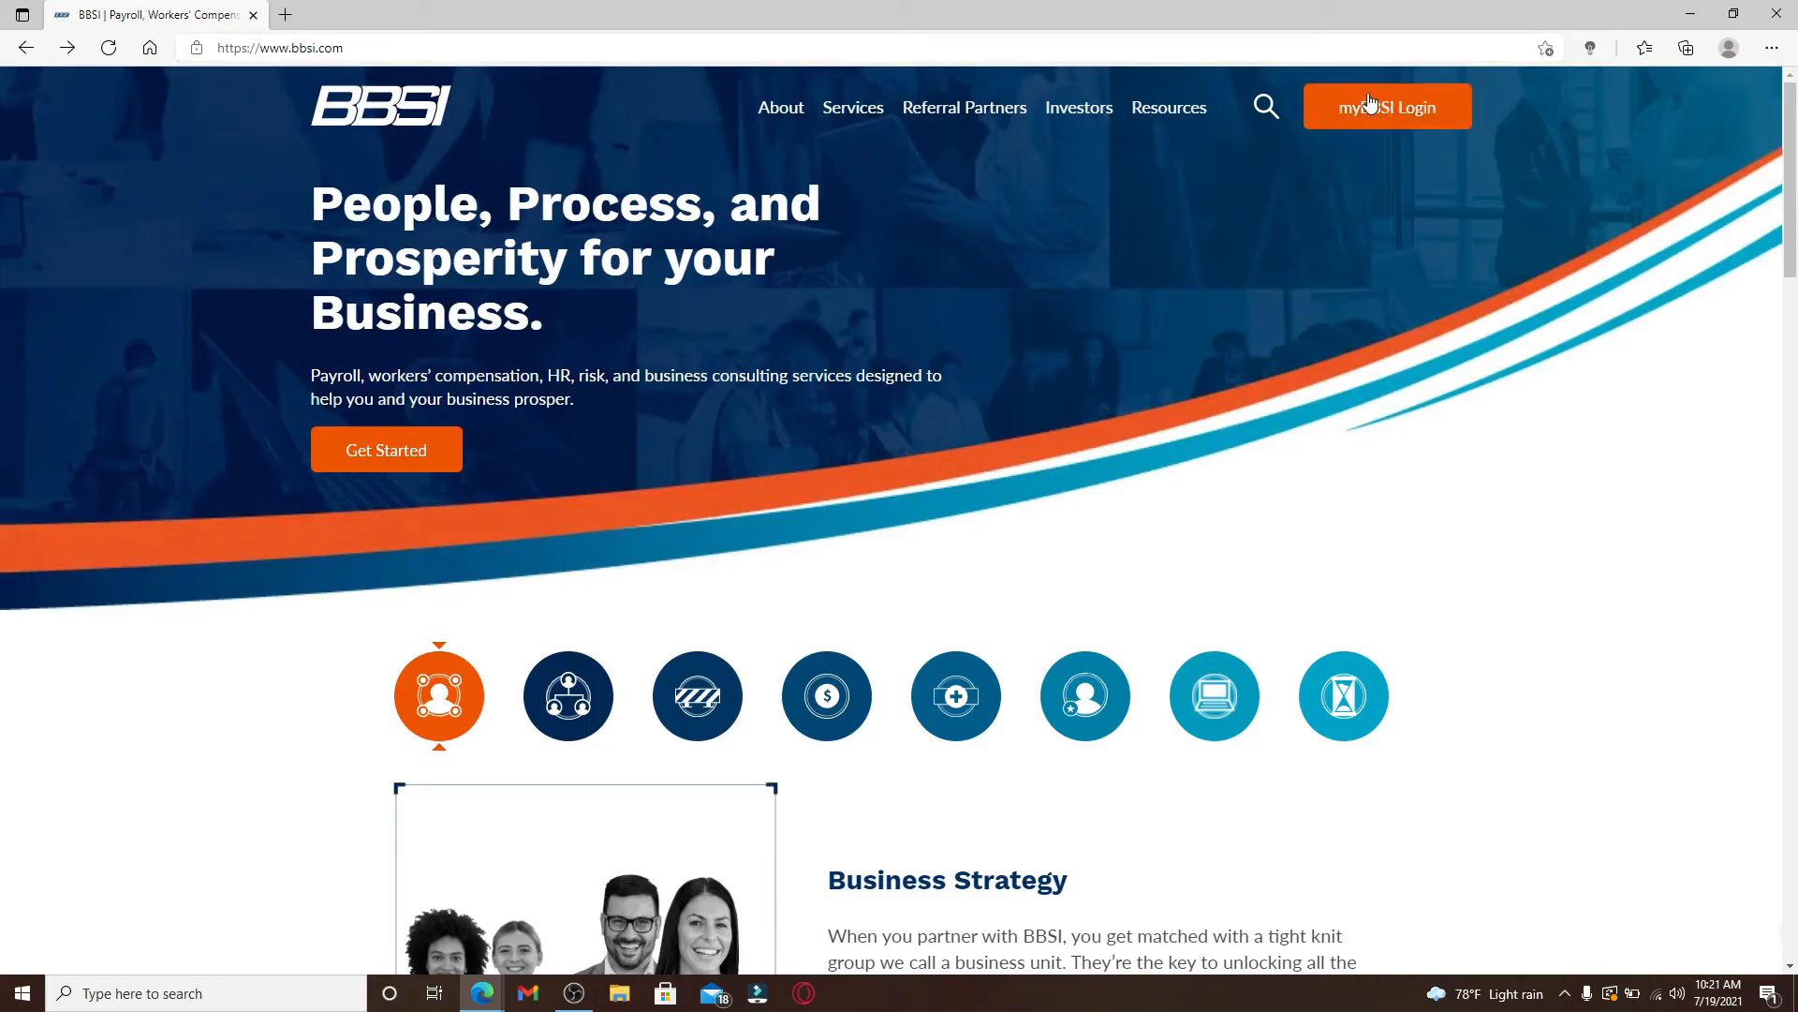
click(1387, 107)
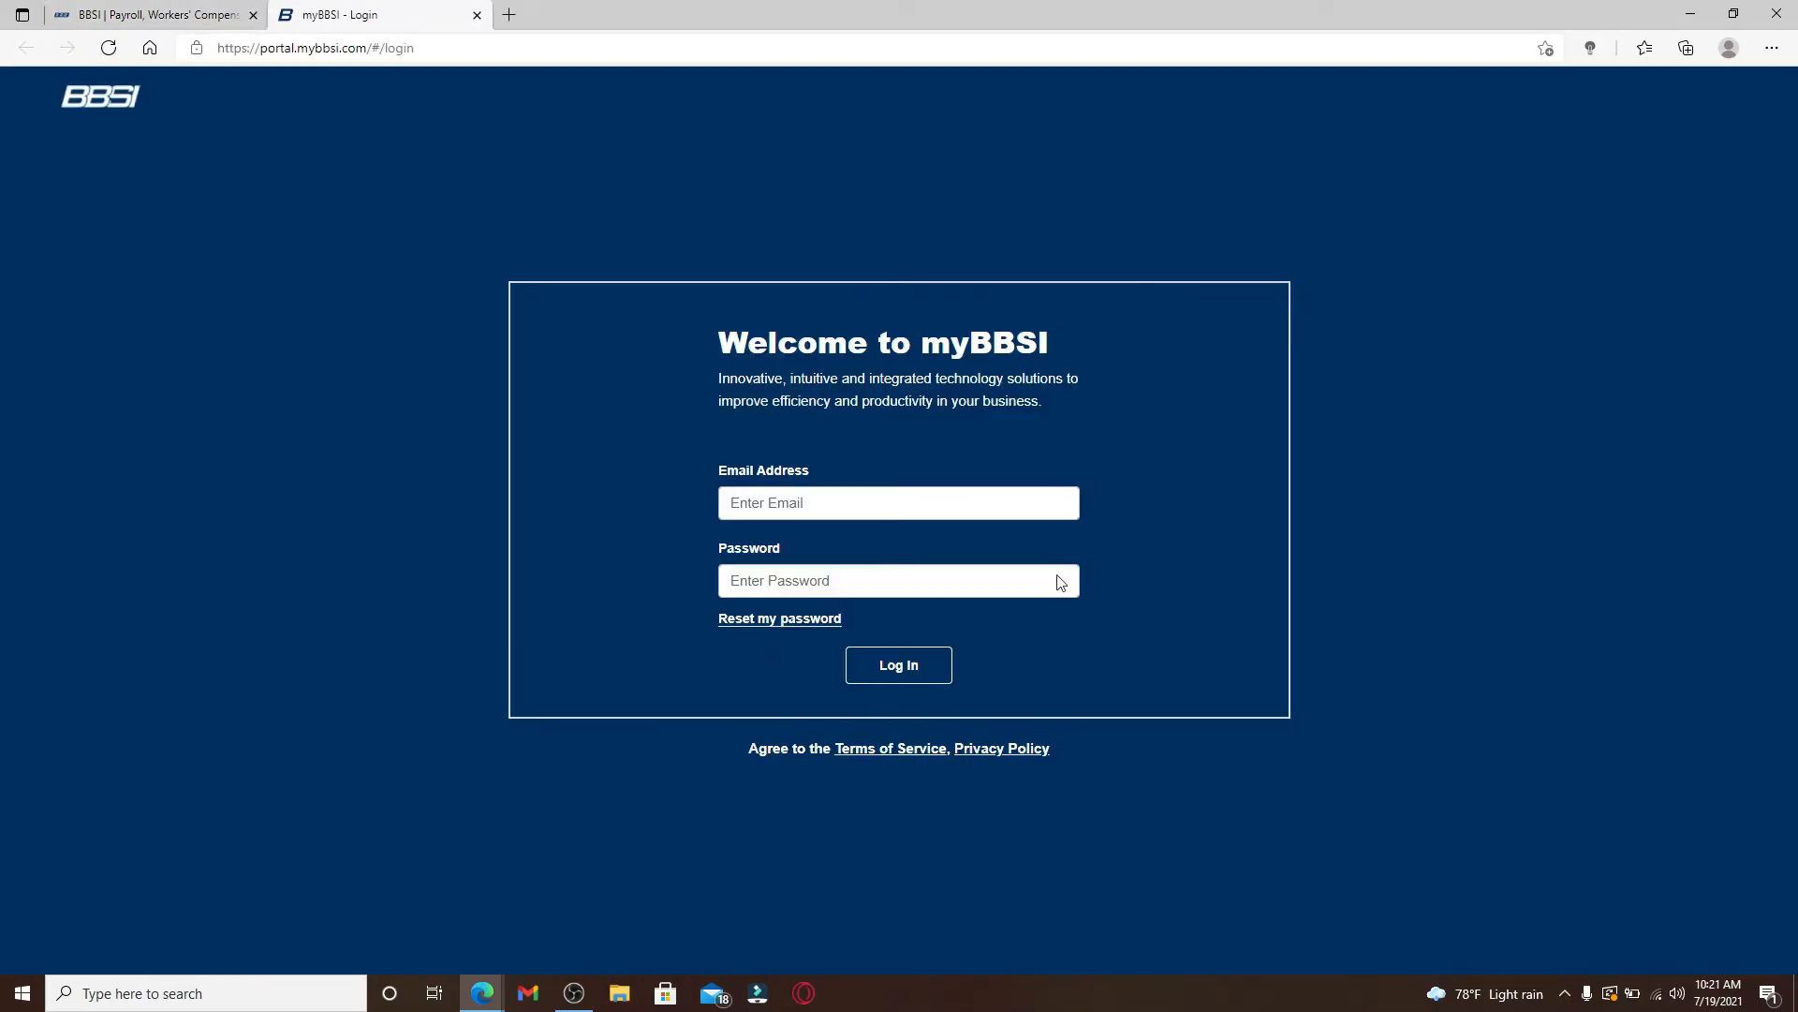
mouse_move(742, 665)
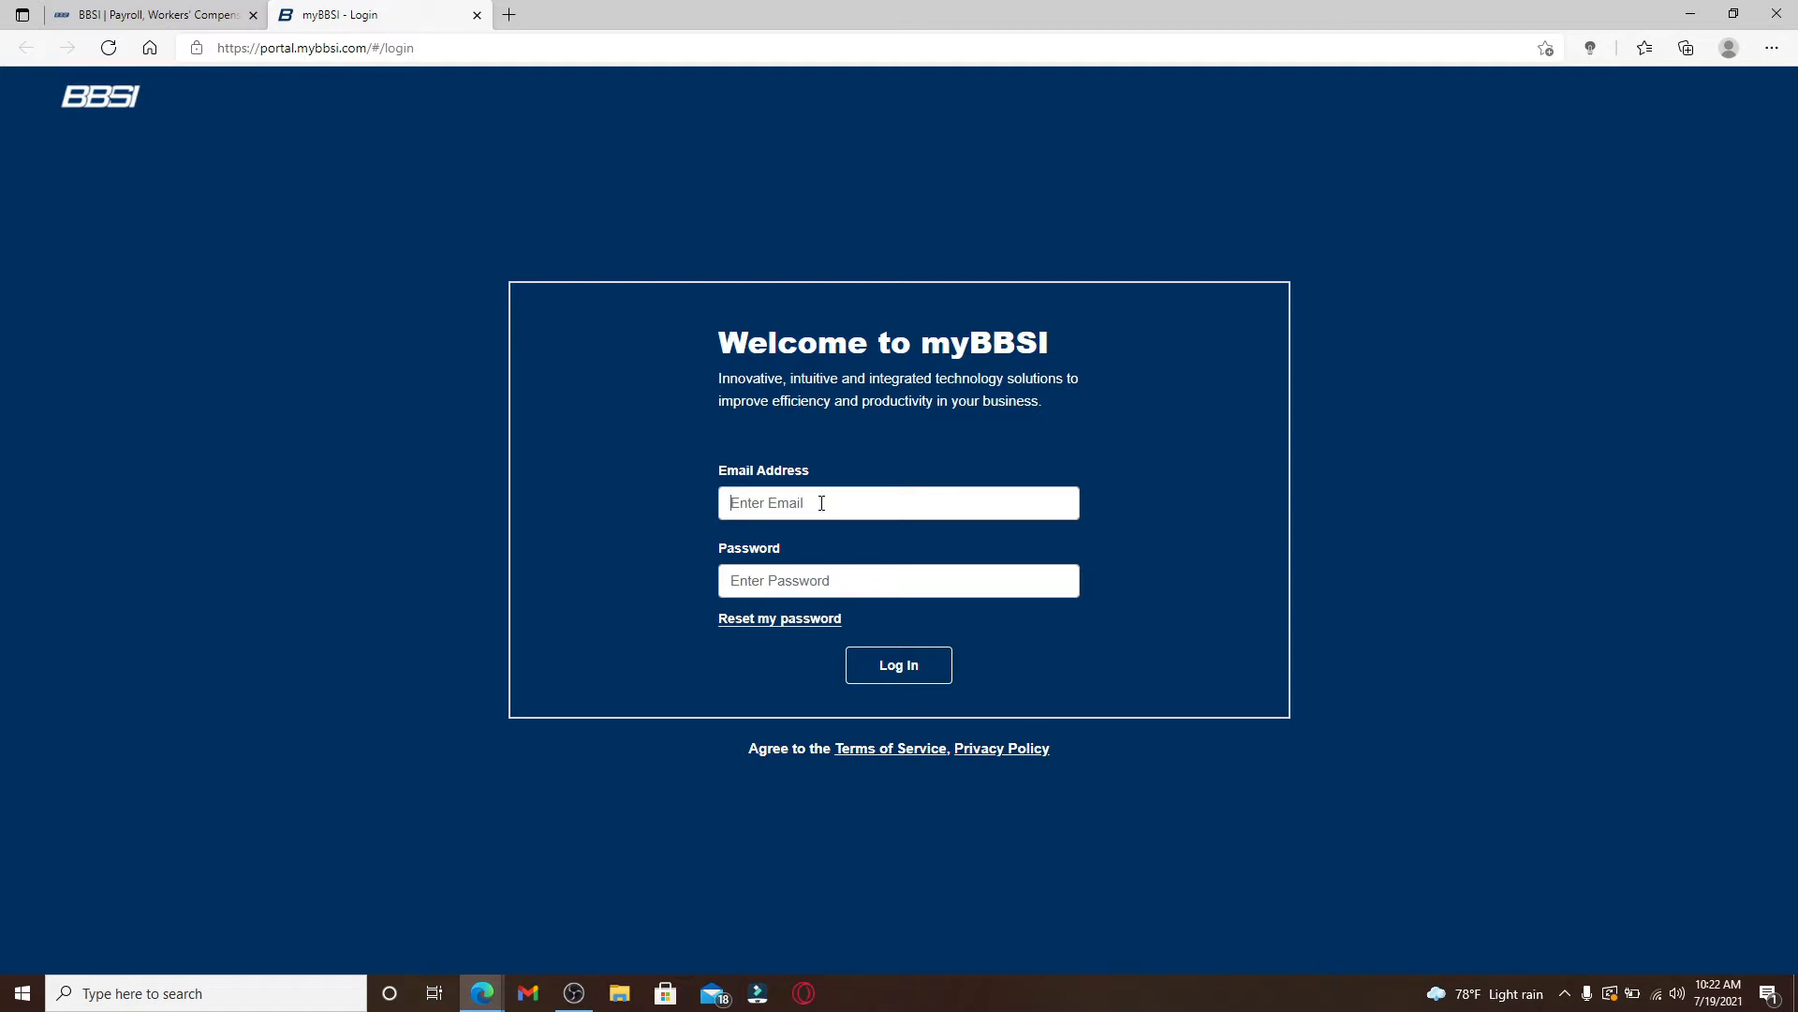
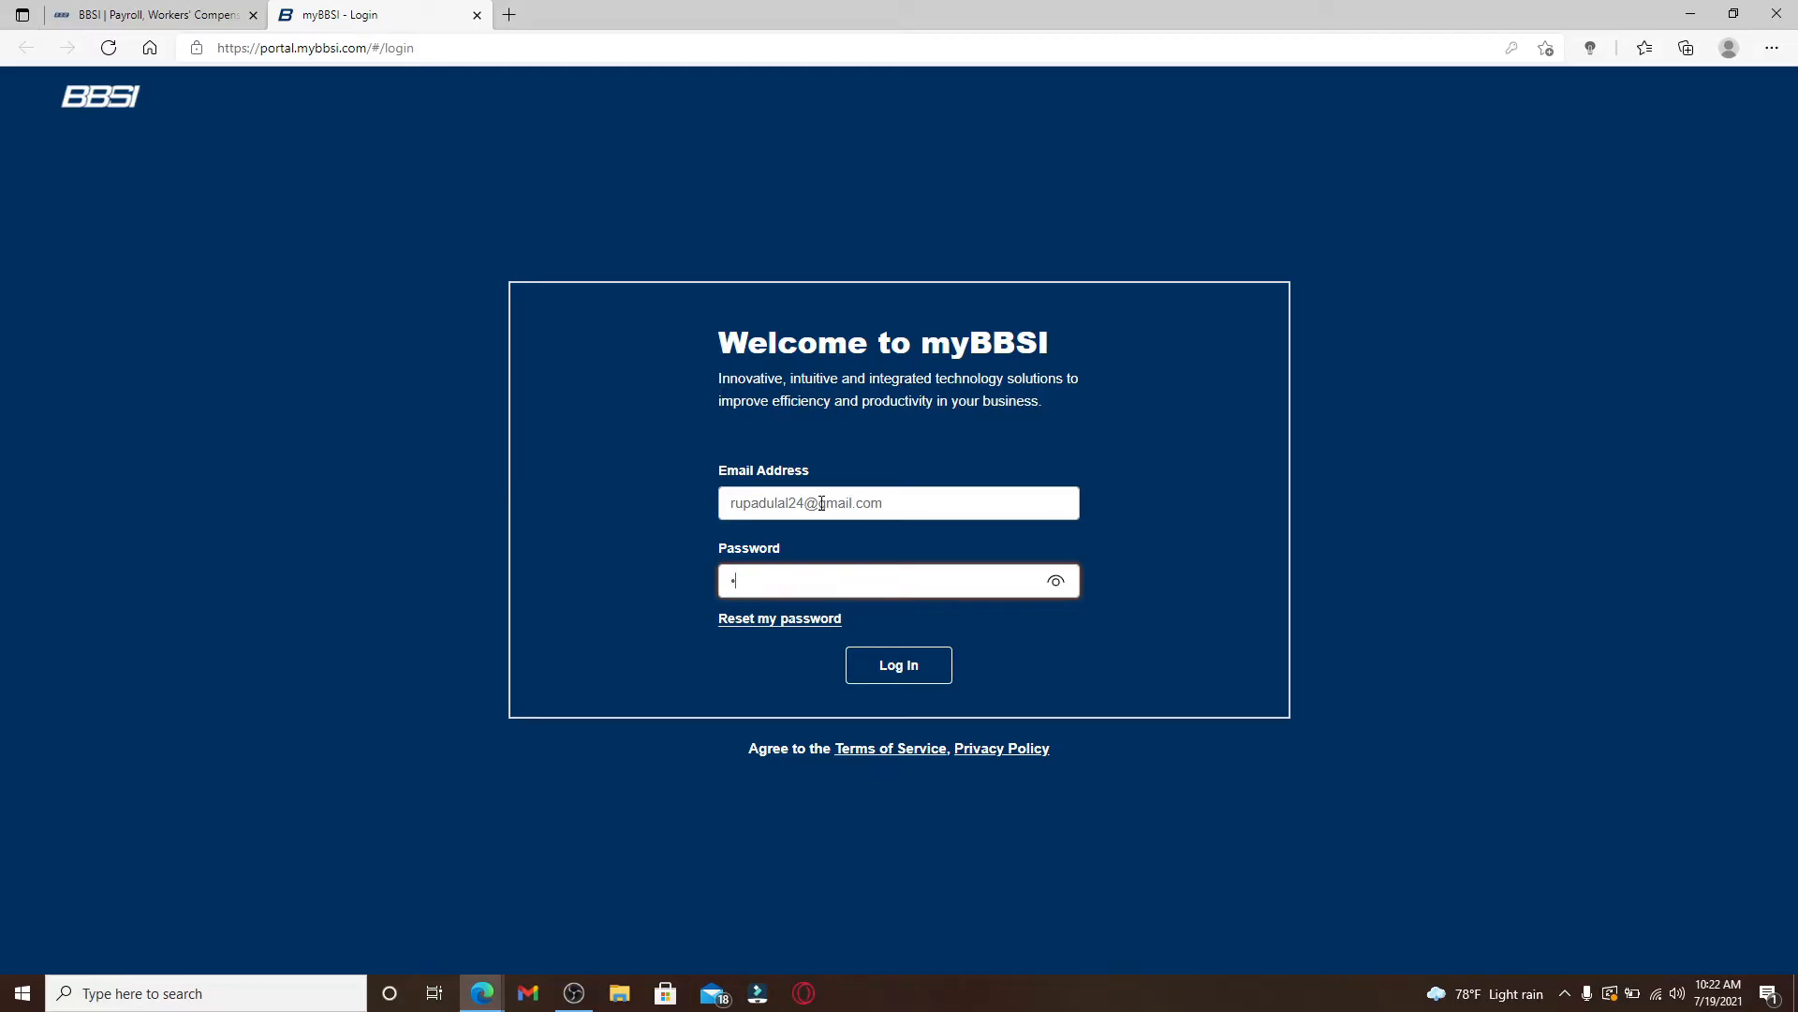
- Type the full password into the Password field
text(password)
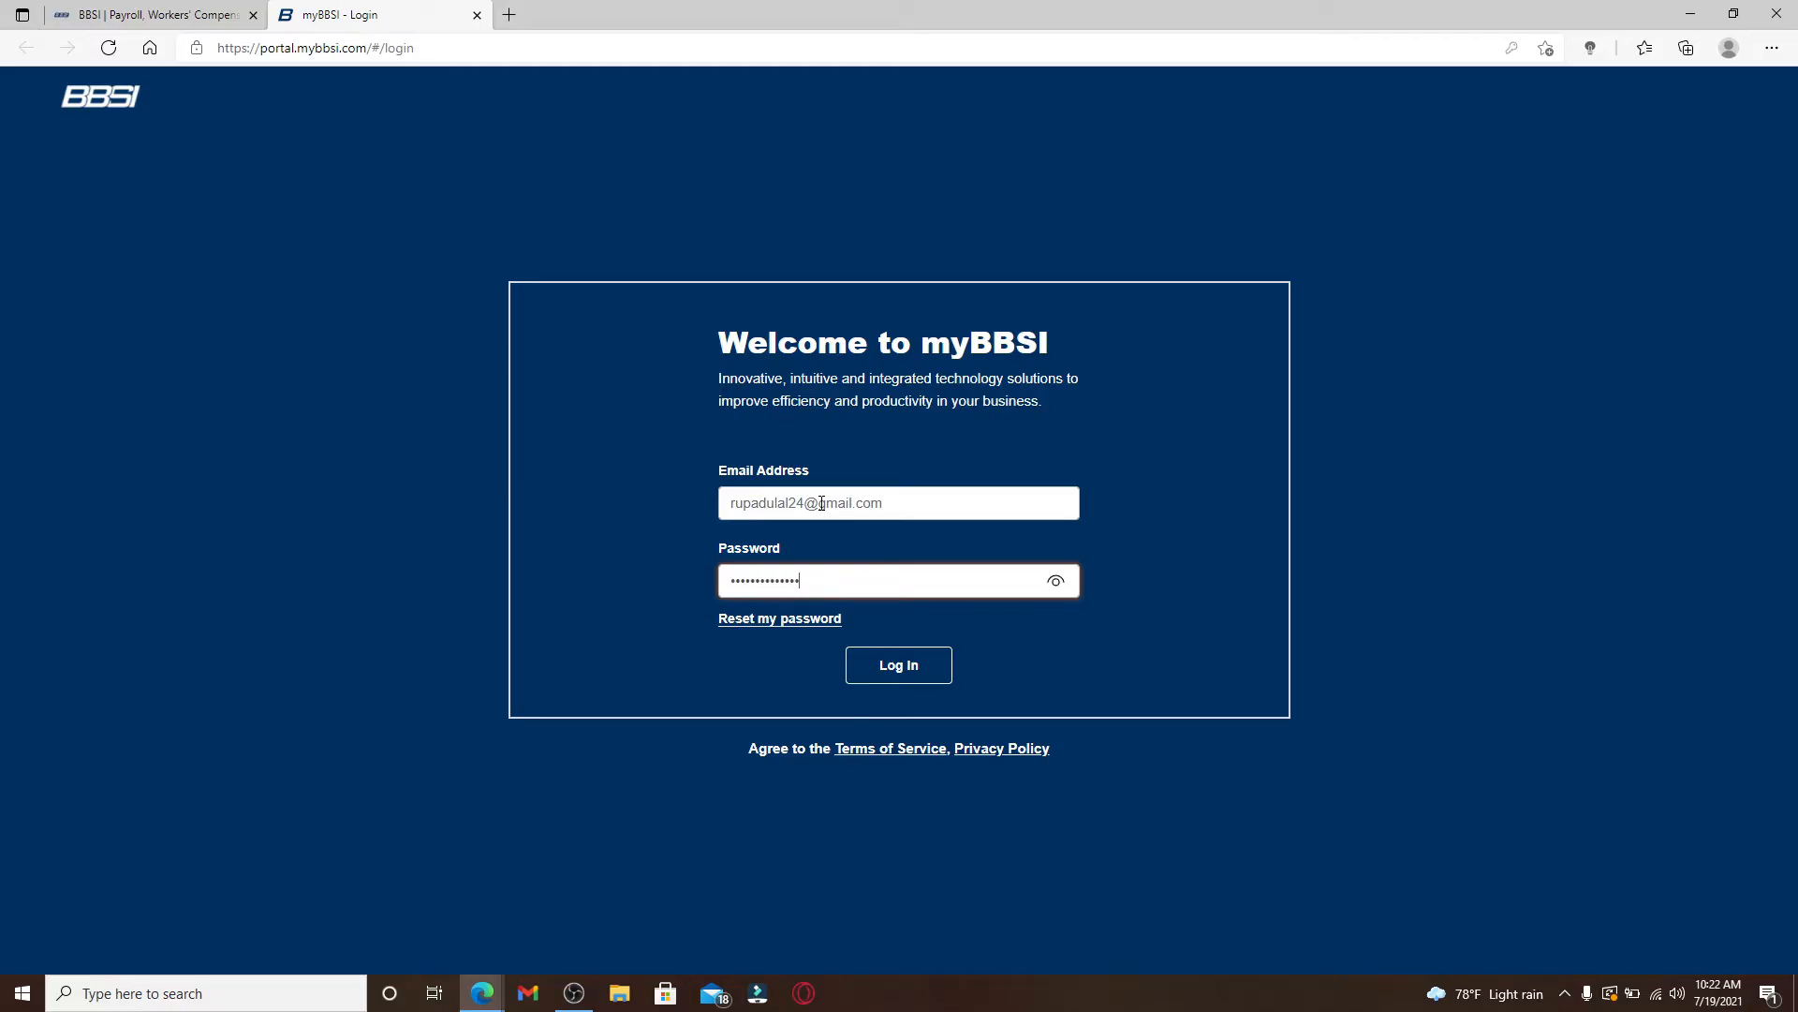
text(•)
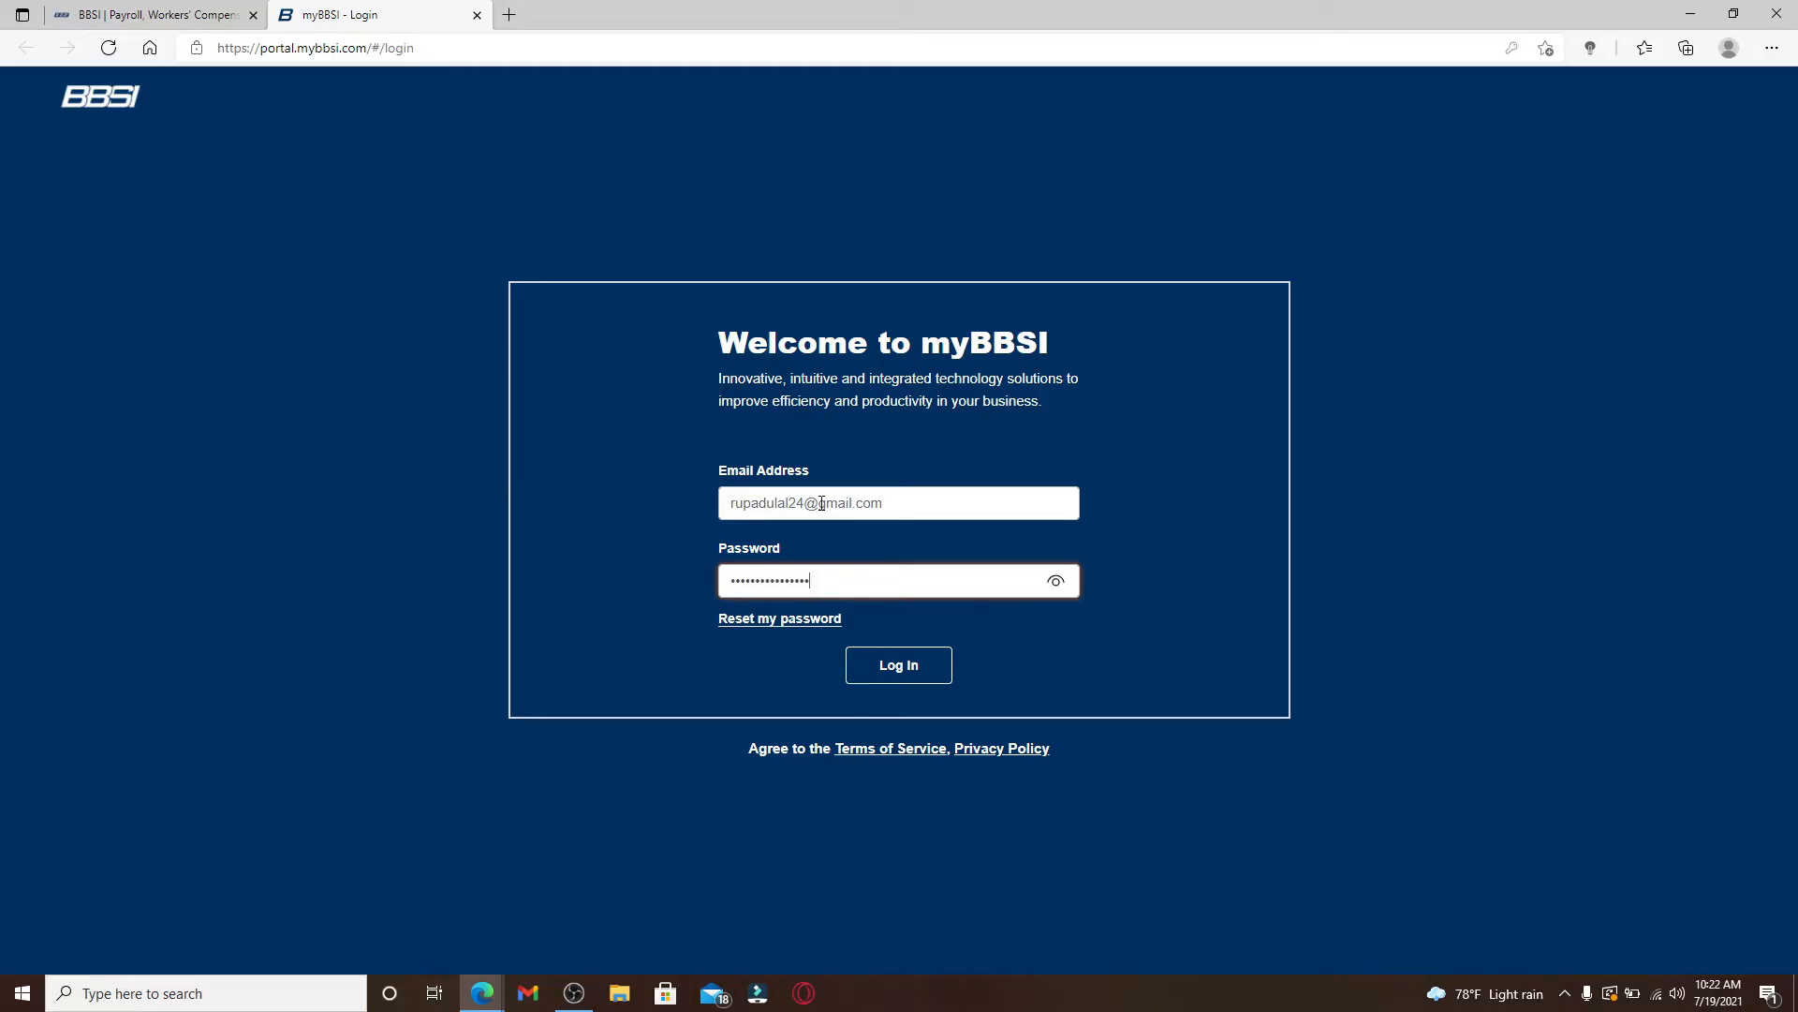
mouse_move(873, 419)
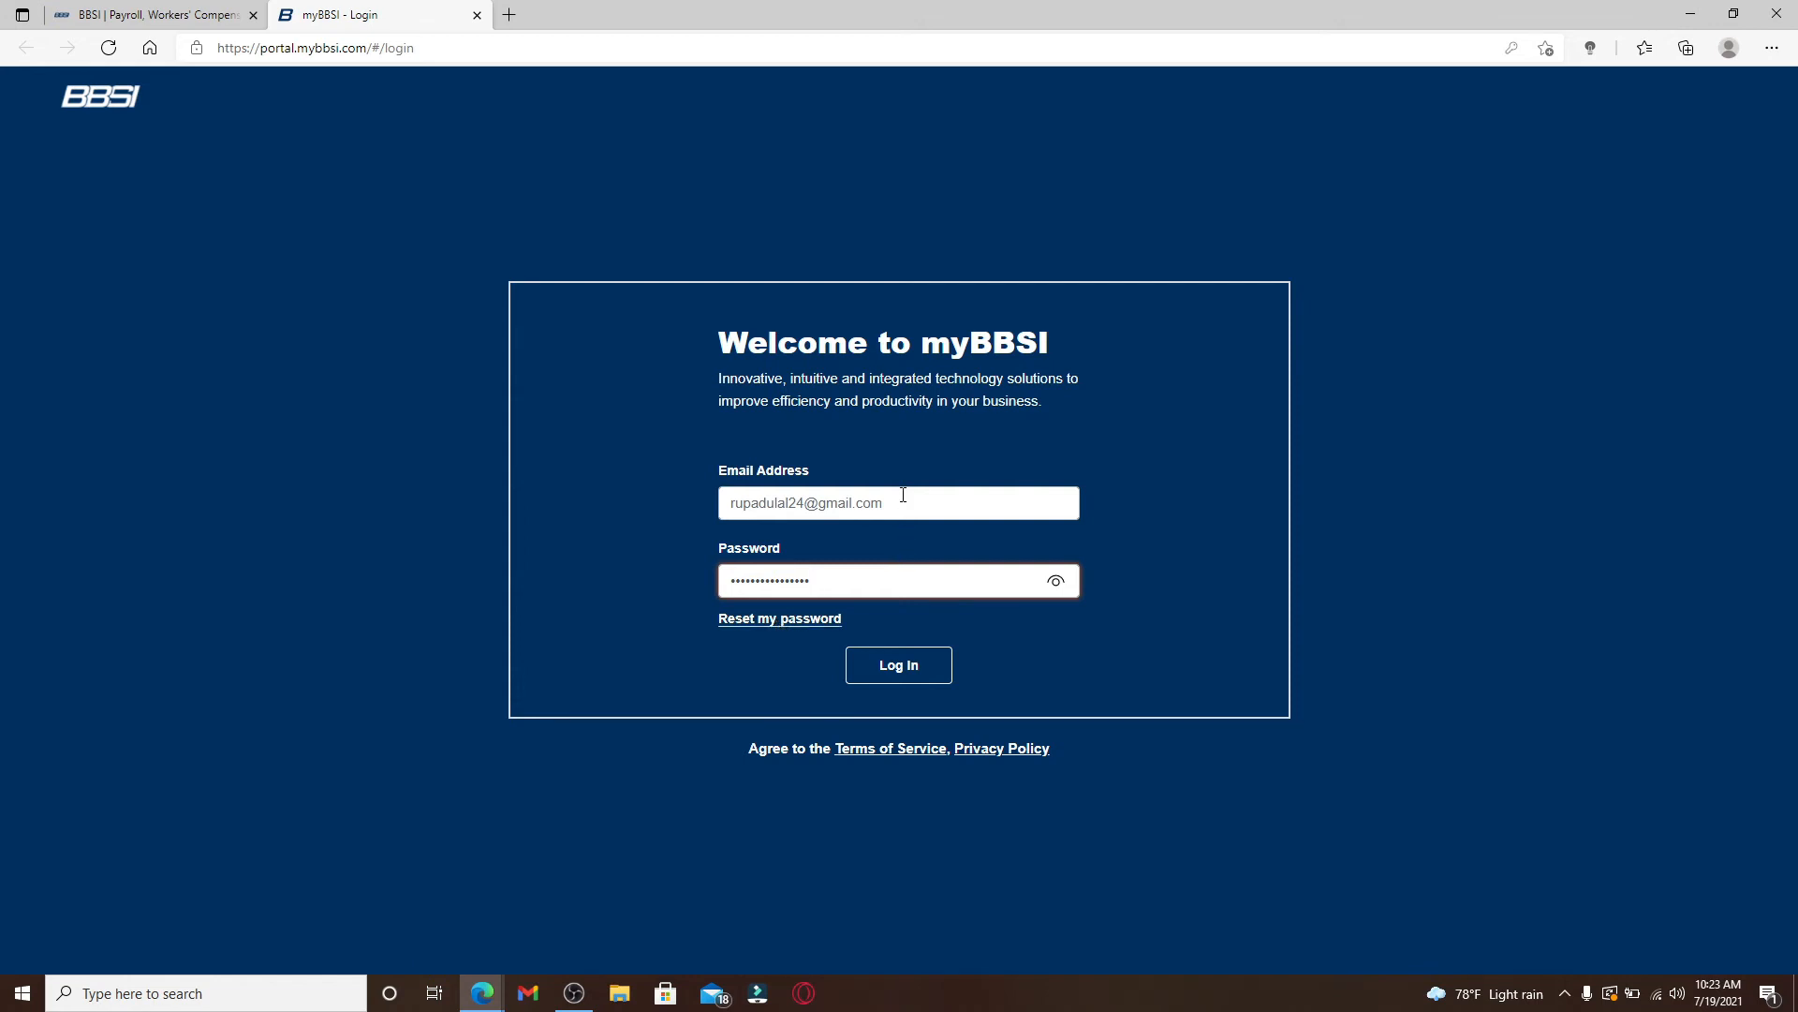
- Submit the myBBSI login with the entered email and password
click(898, 581)
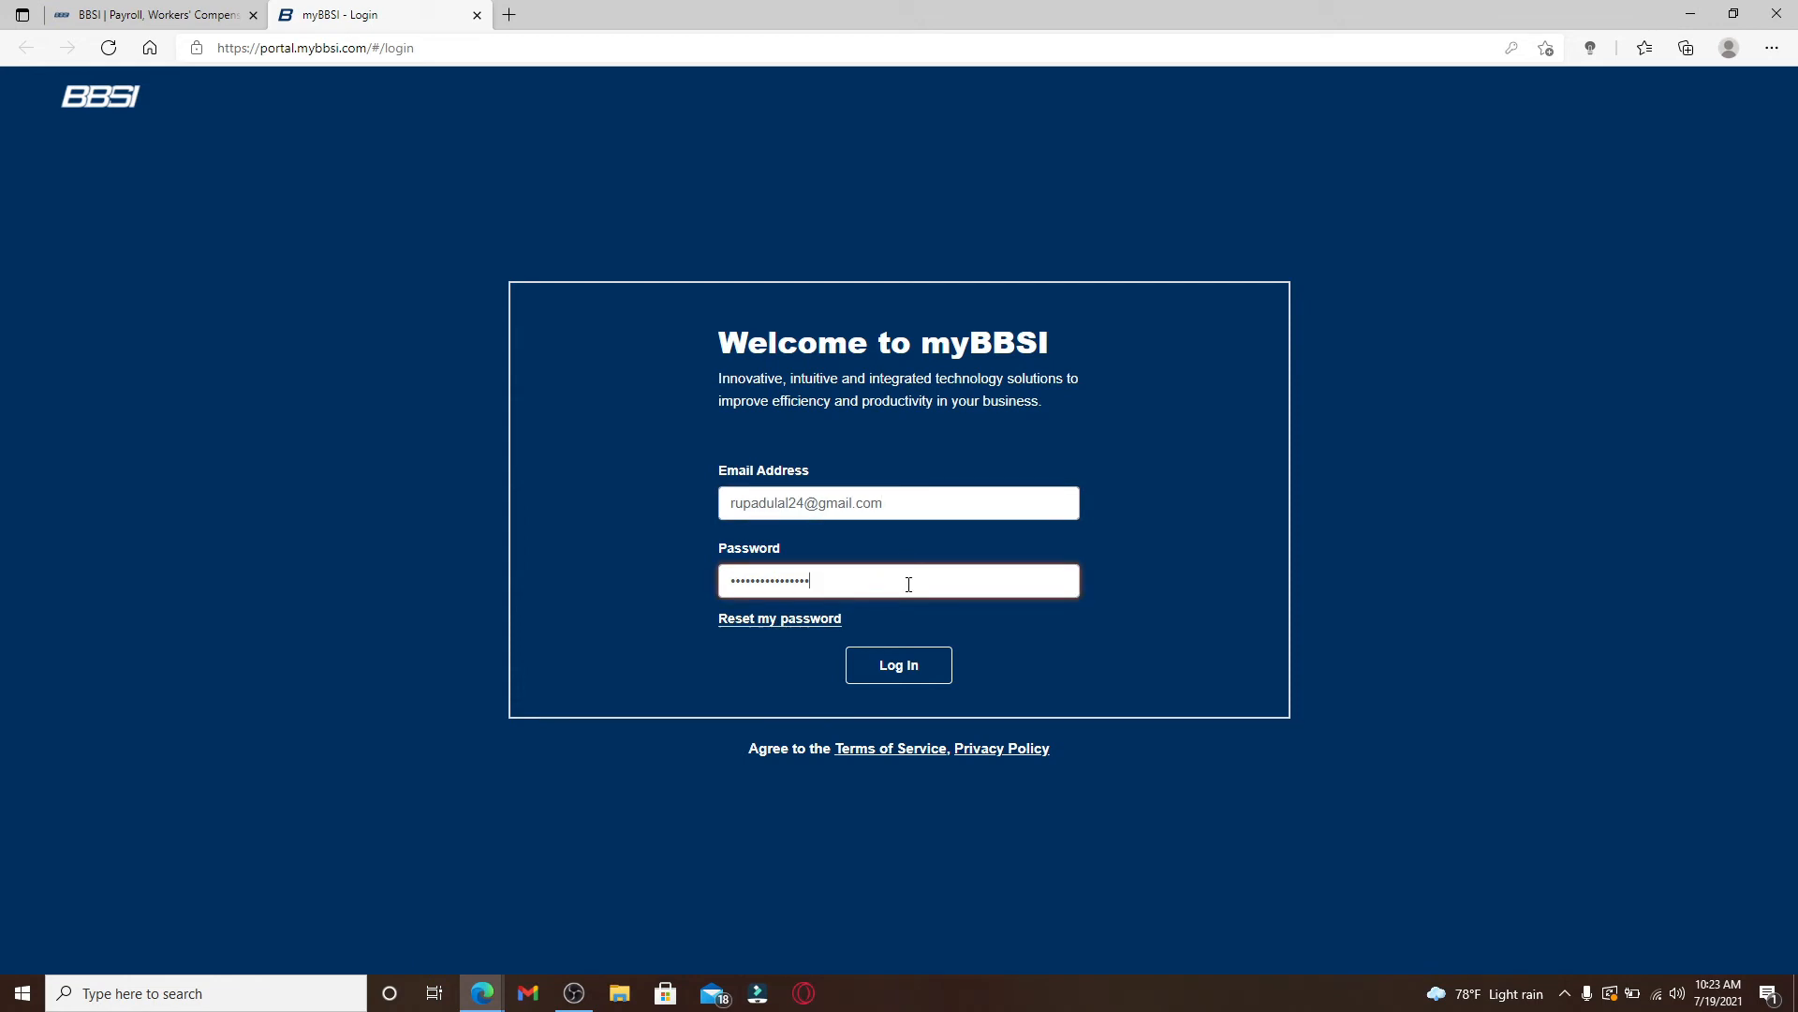
click(898, 665)
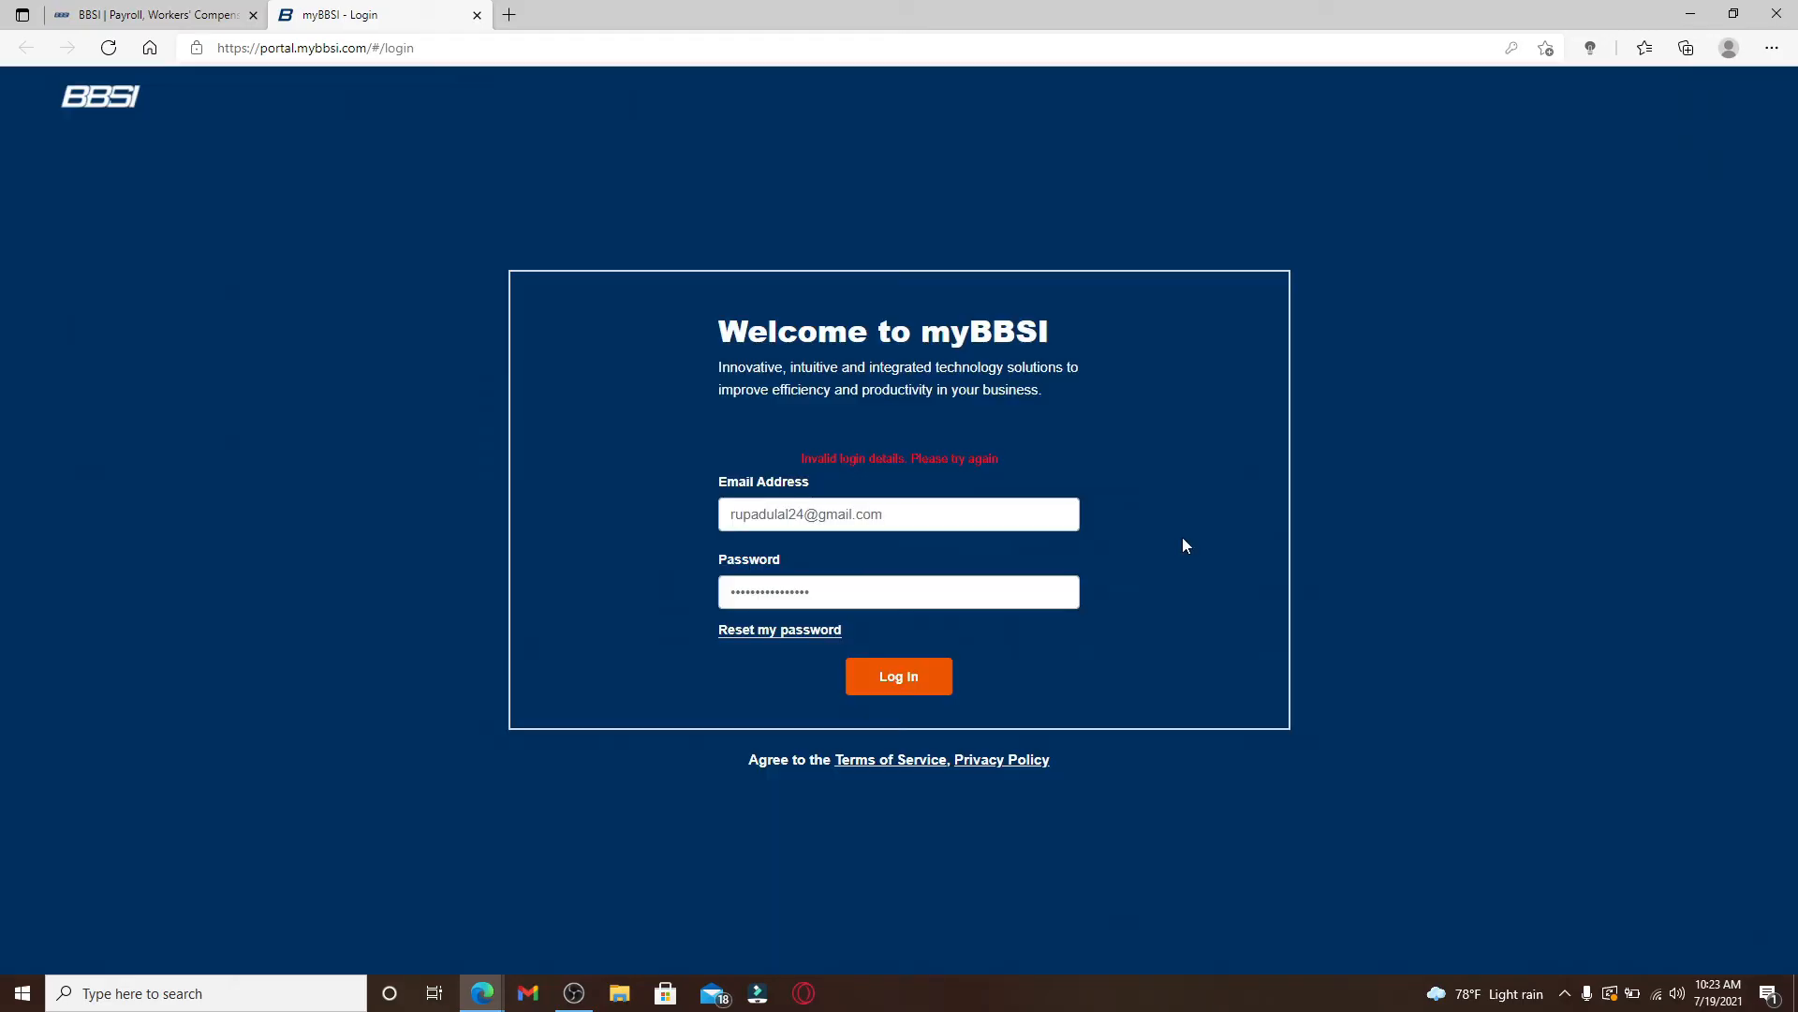